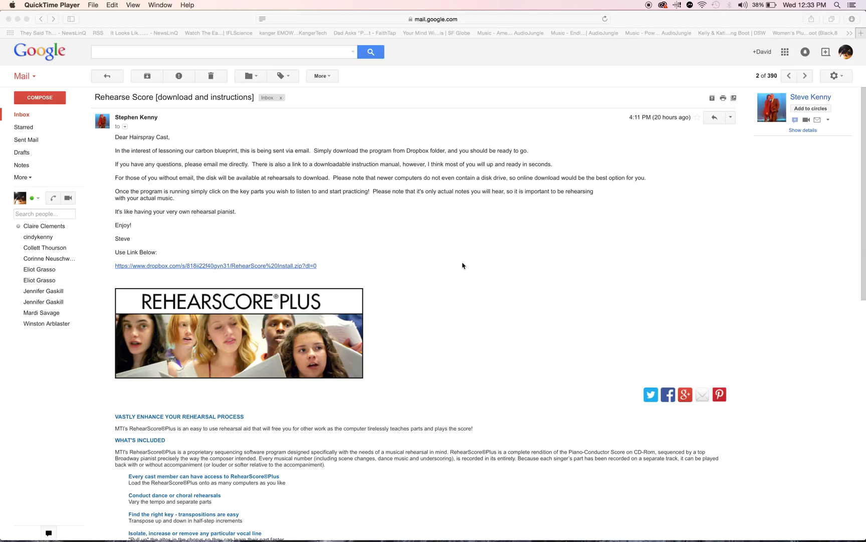
mouse_move(208, 270)
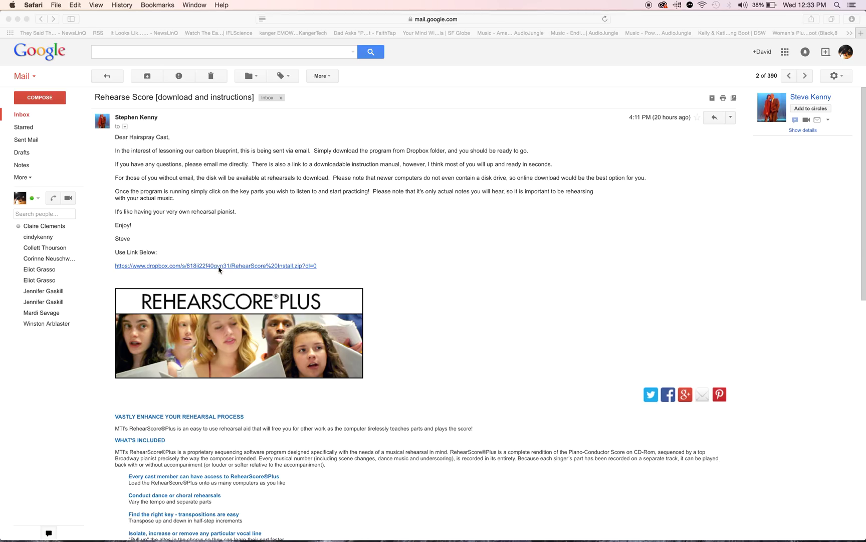
Step: Download RehearScore Install.zip from the emailed Dropbox link and check the browser's downloads list
left_click(215, 265)
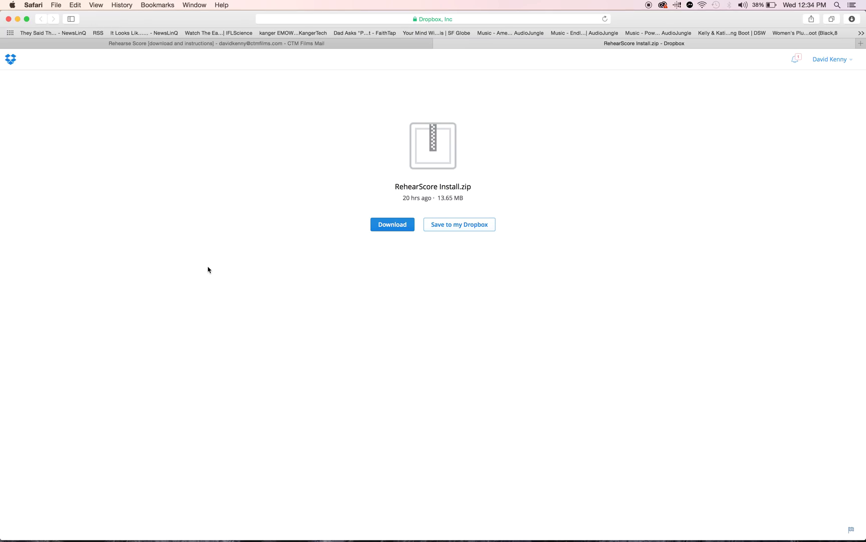
mouse_move(516, 196)
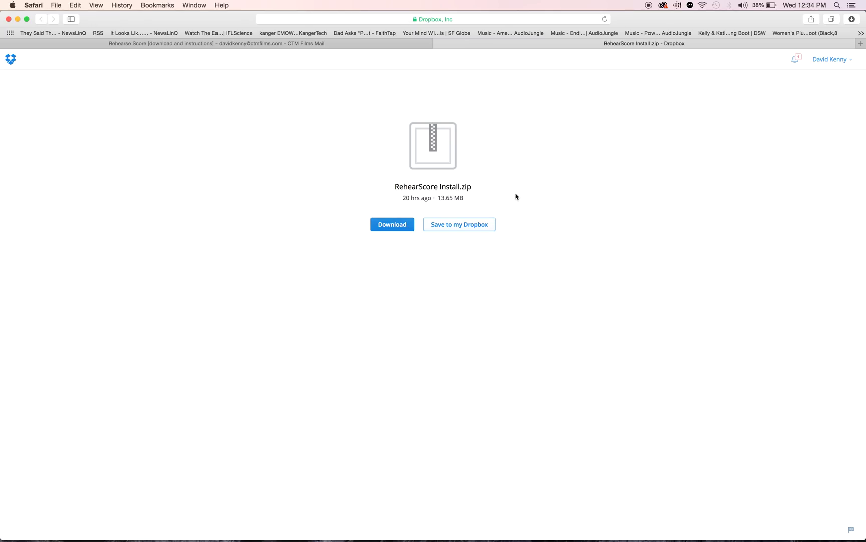
mouse_move(470, 197)
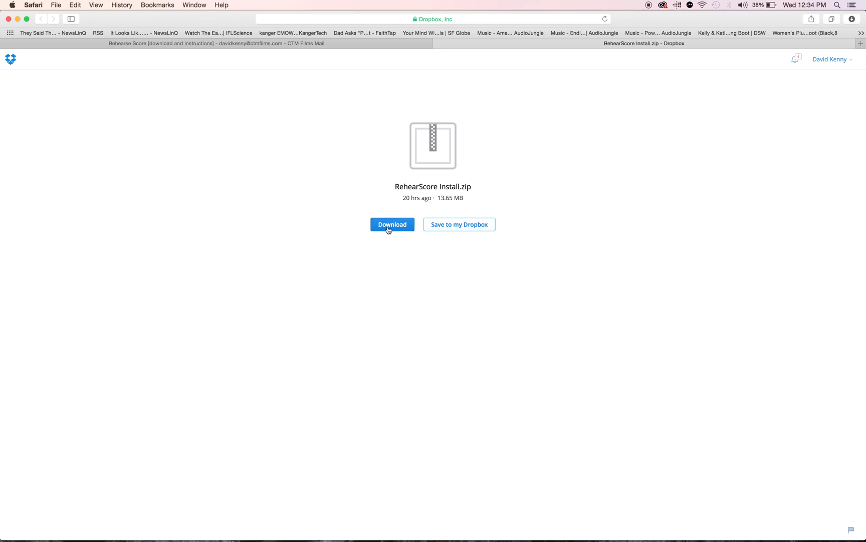
left_click(392, 224)
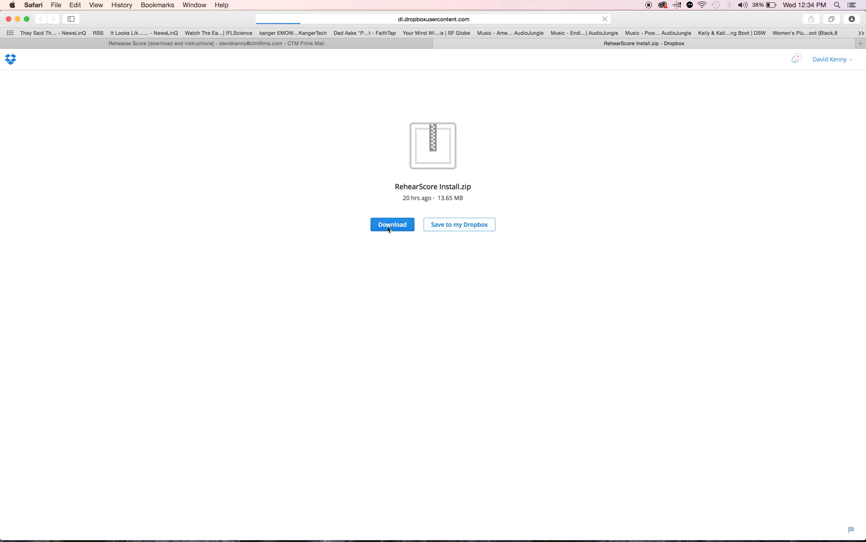
left_click(392, 224)
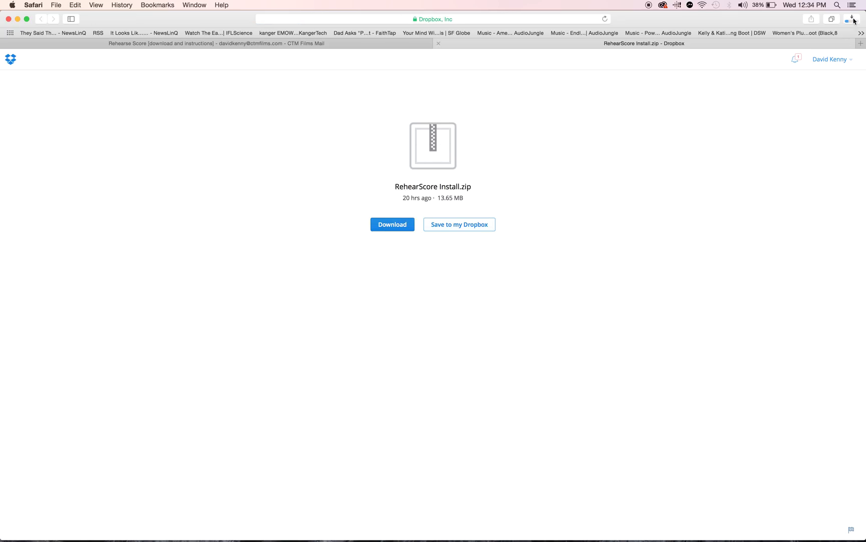
left_click(853, 18)
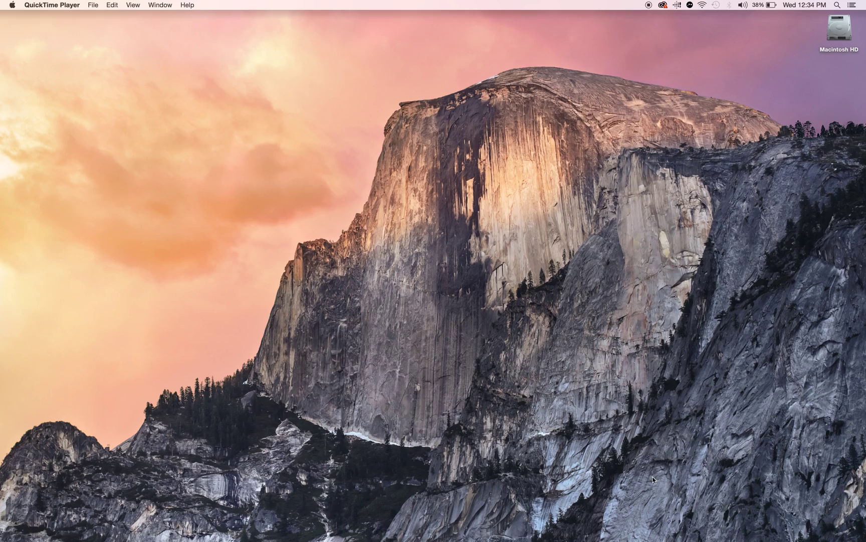
mouse_move(809, 534)
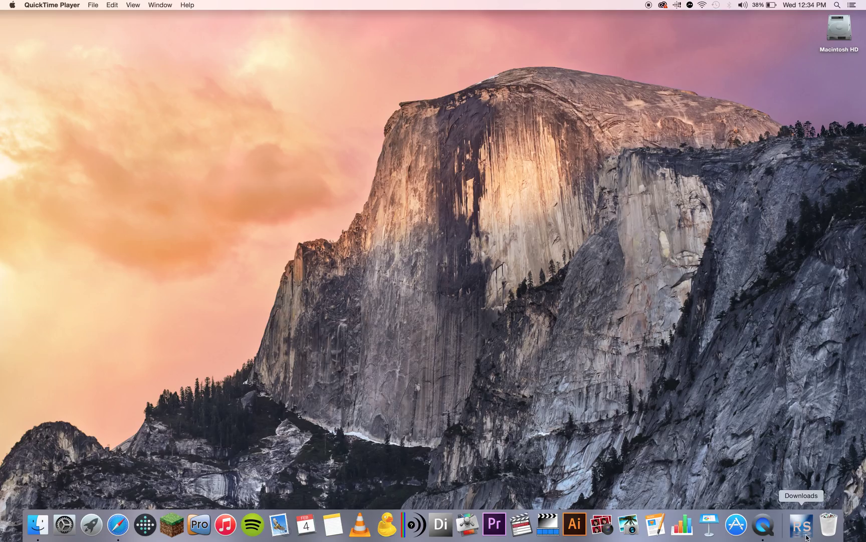
Step: Open RehearScore Install from the Dock's Downloads stack and dismiss the unidentified-developer alert
left_click(805, 523)
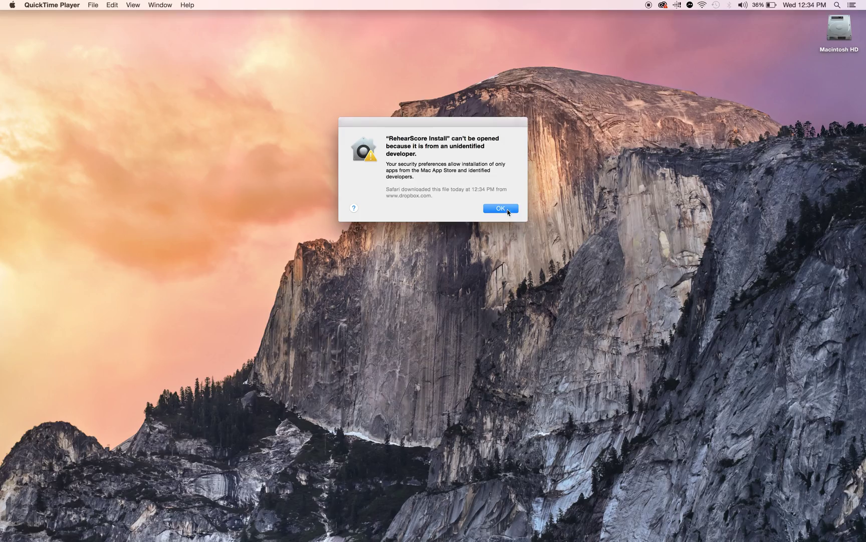
left_click(499, 207)
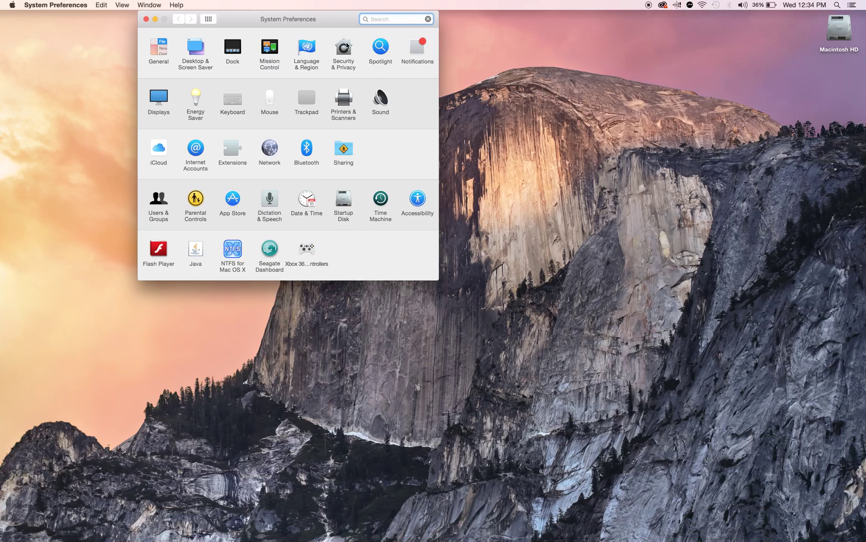
Step: Open the Security & Privacy General settings in System Preferences
left_click(343, 49)
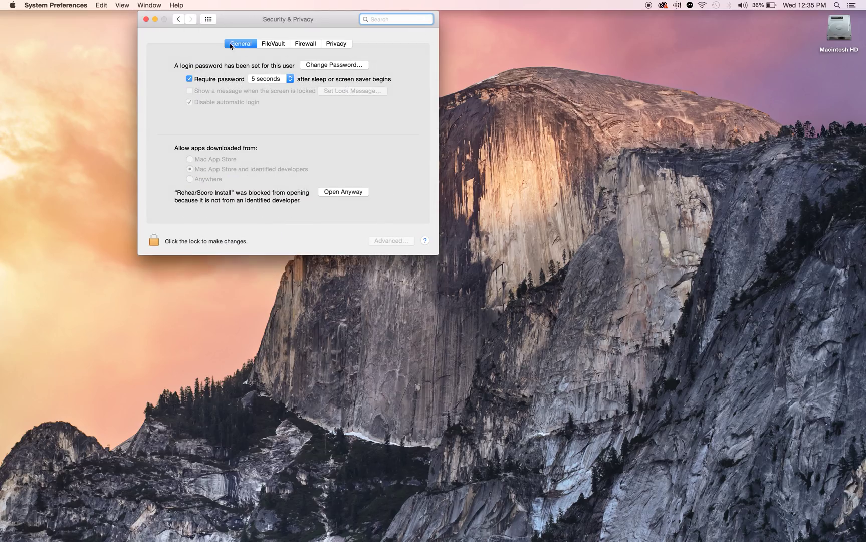
mouse_move(231, 109)
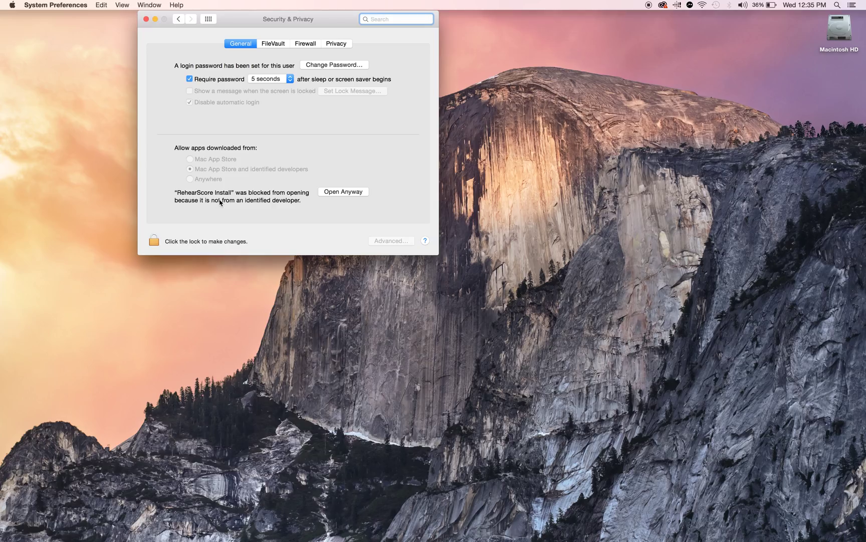
mouse_move(220, 166)
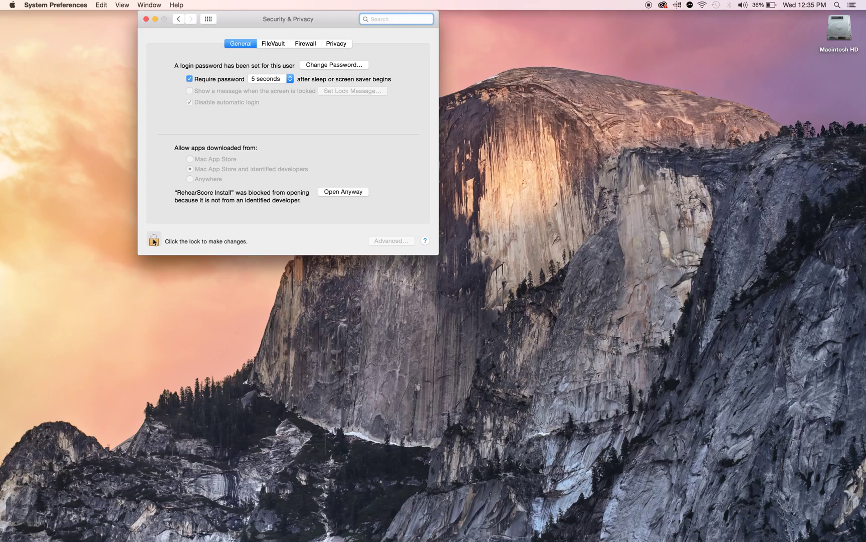
Step: Unlock with the password, allow apps from Anywhere, then relock and close the window
left_click(154, 240)
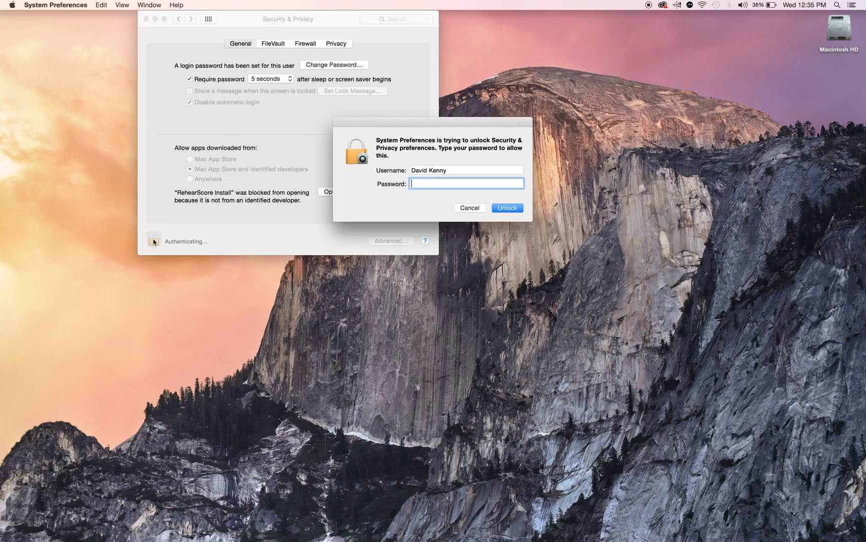
type("•")
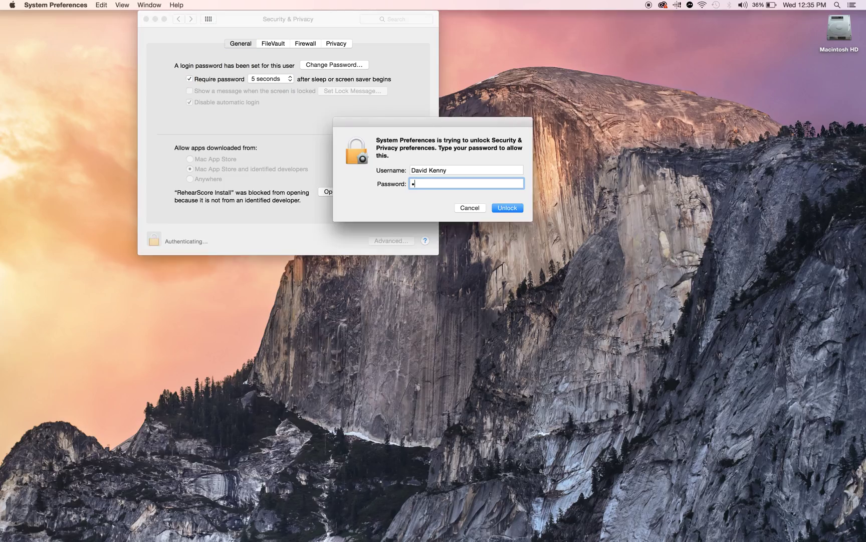
left_click(506, 208)
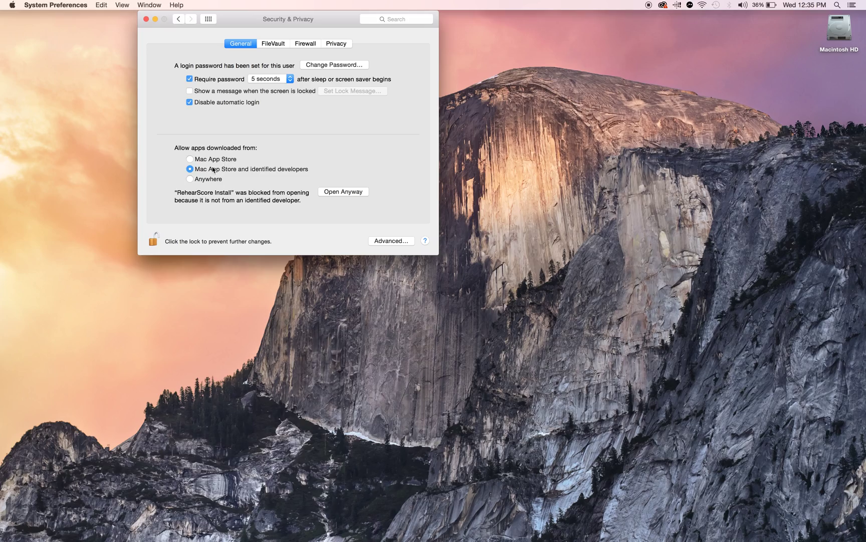
mouse_move(229, 172)
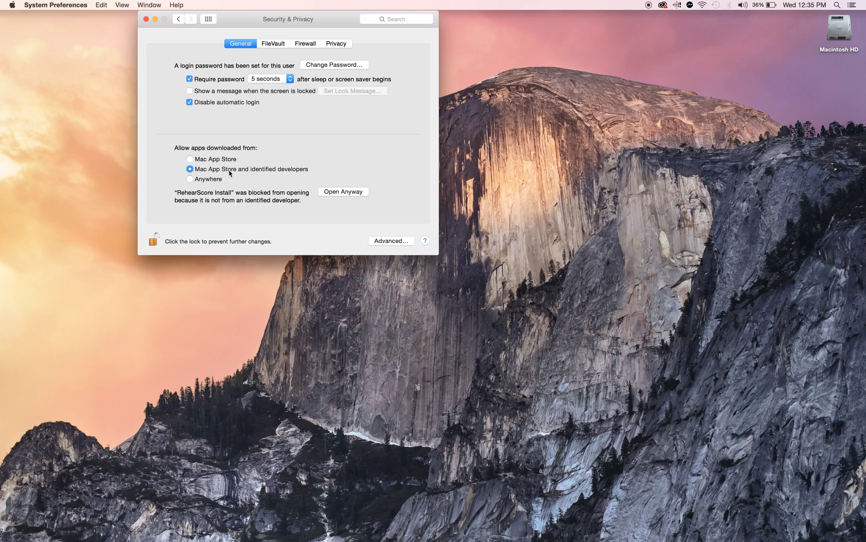
mouse_move(258, 180)
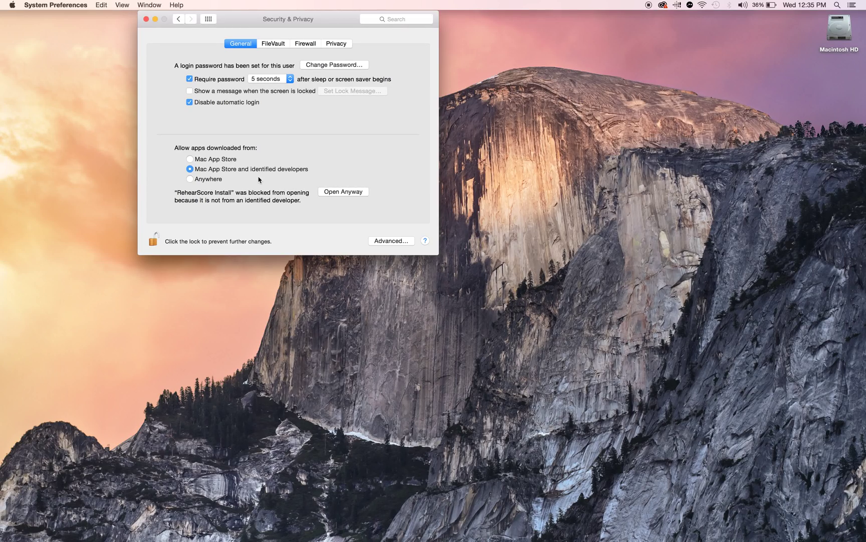
mouse_move(303, 172)
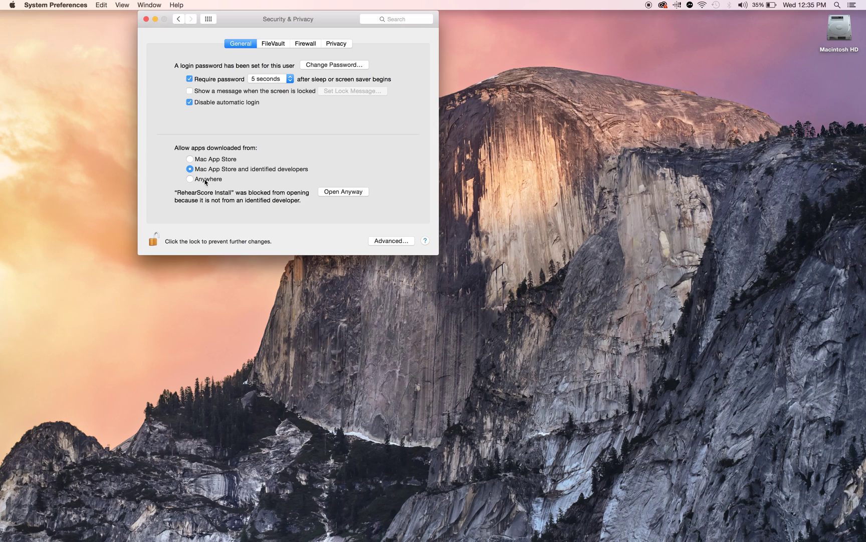
left_click(190, 178)
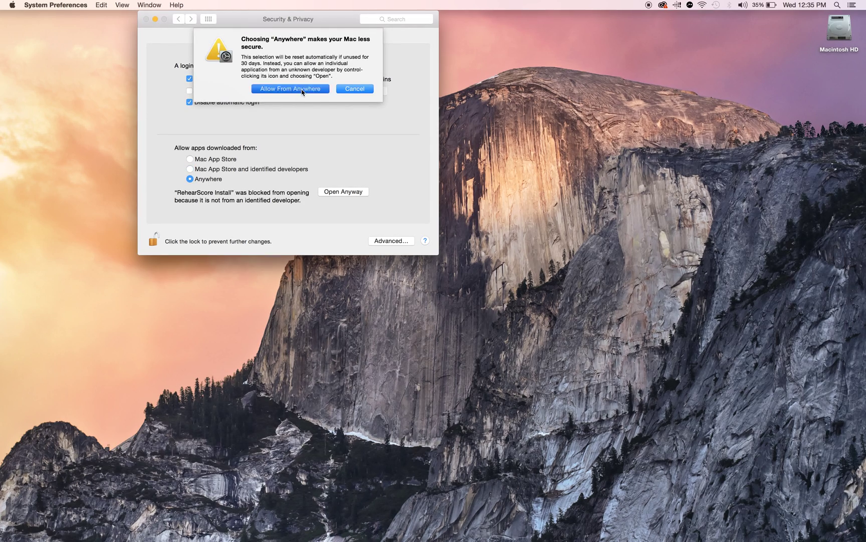
left_click(289, 88)
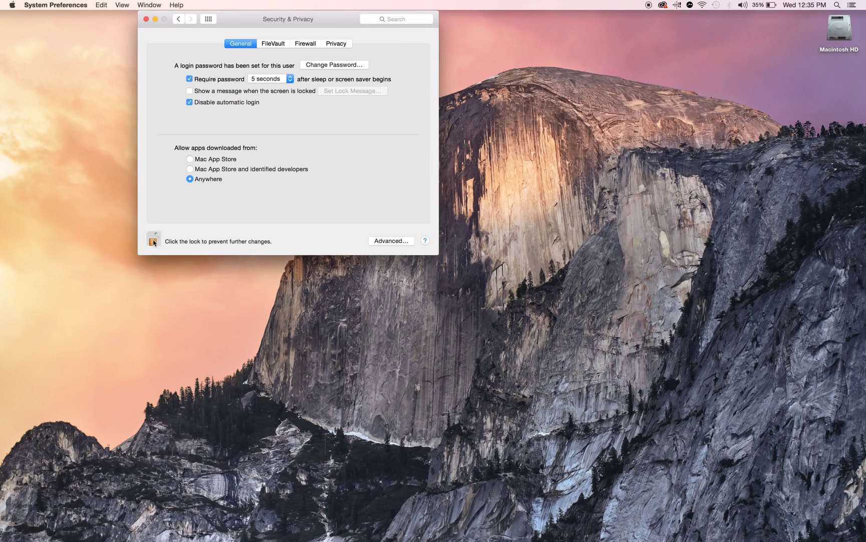
left_click(154, 241)
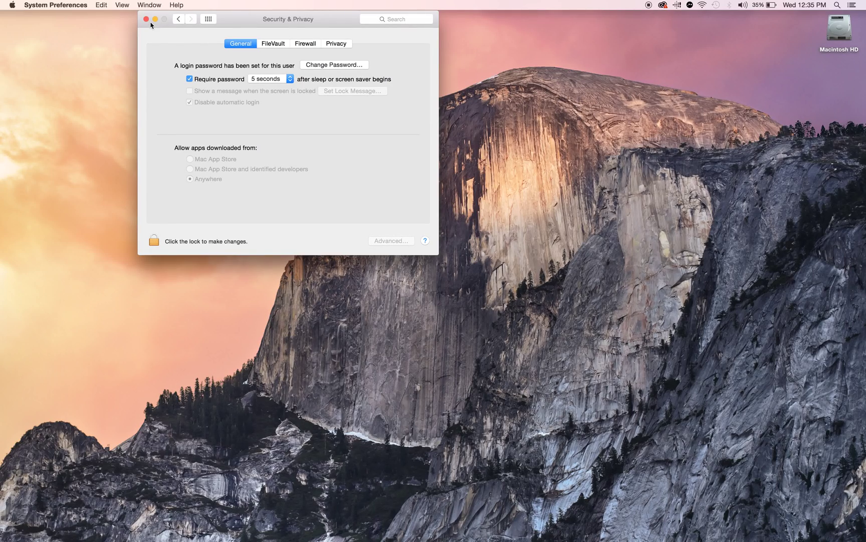
left_click(146, 19)
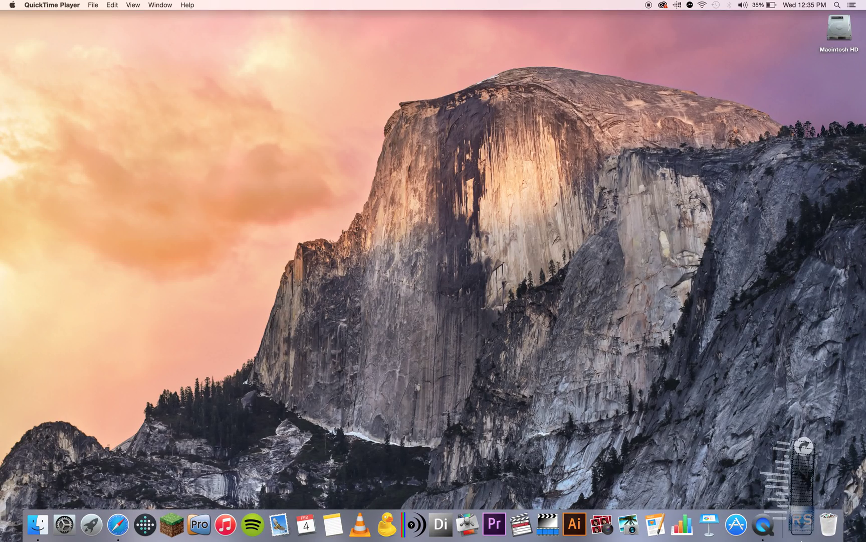
Step: Launch RehearScore Install from the Dock, approve opening it, and authorize with the account password
left_click(806, 524)
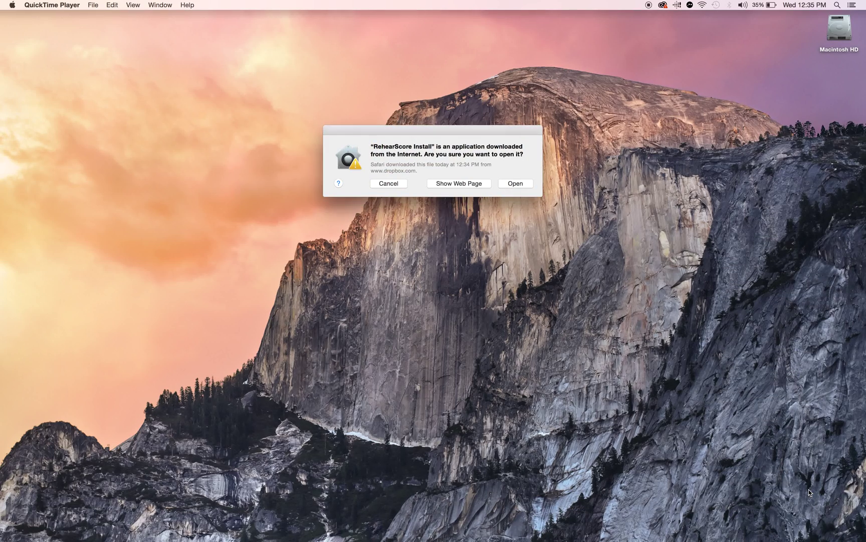
mouse_move(483, 164)
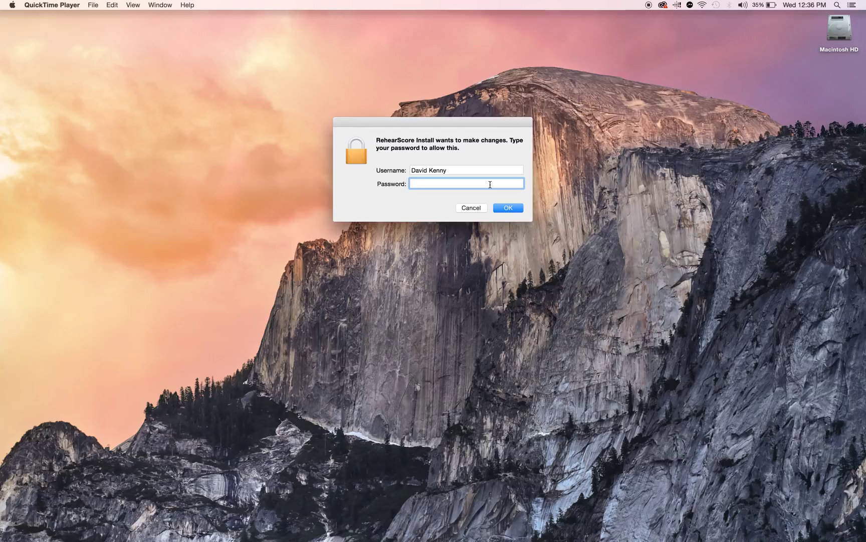
type("password")
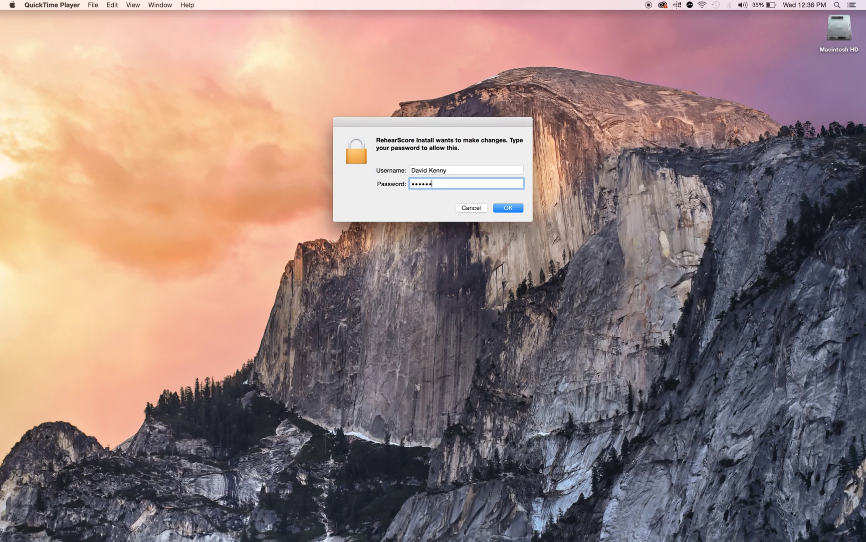
left_click(507, 207)
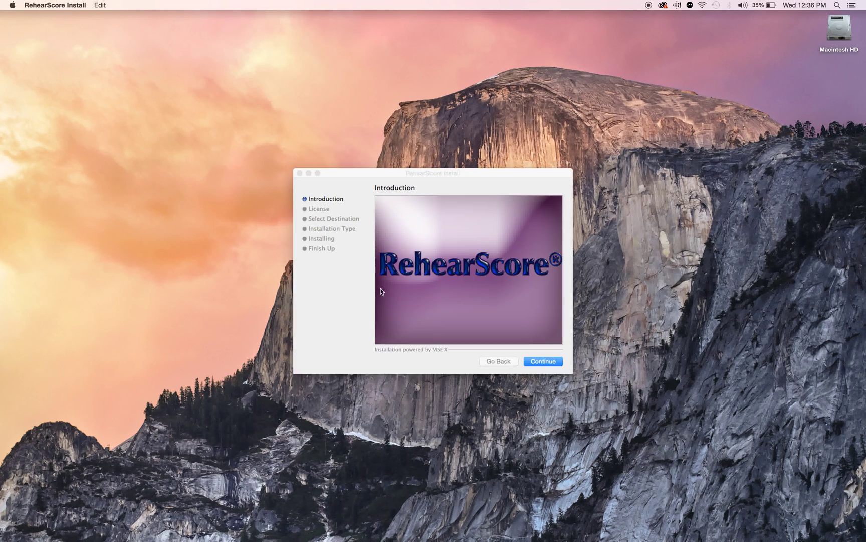
Step: Accept the license, install RehearScore to Applications, and quit the finished installer
left_click(542, 361)
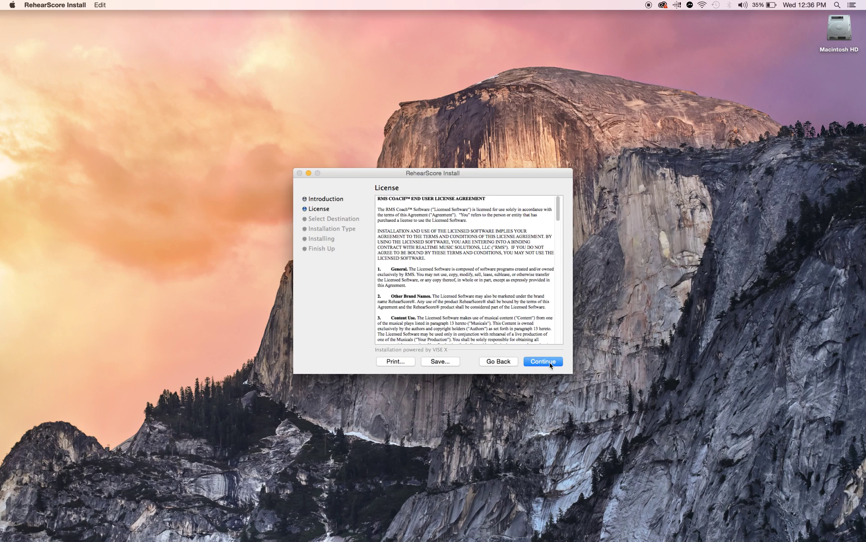
left_click(542, 361)
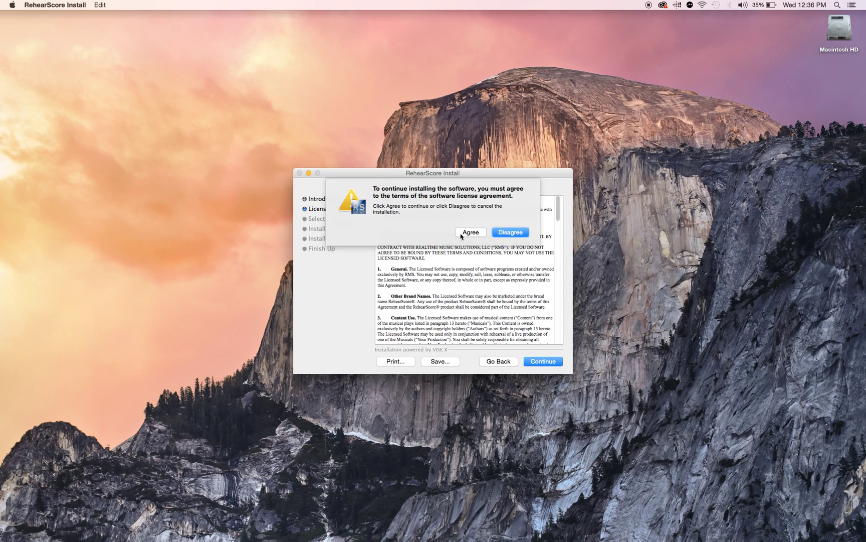
left_click(470, 232)
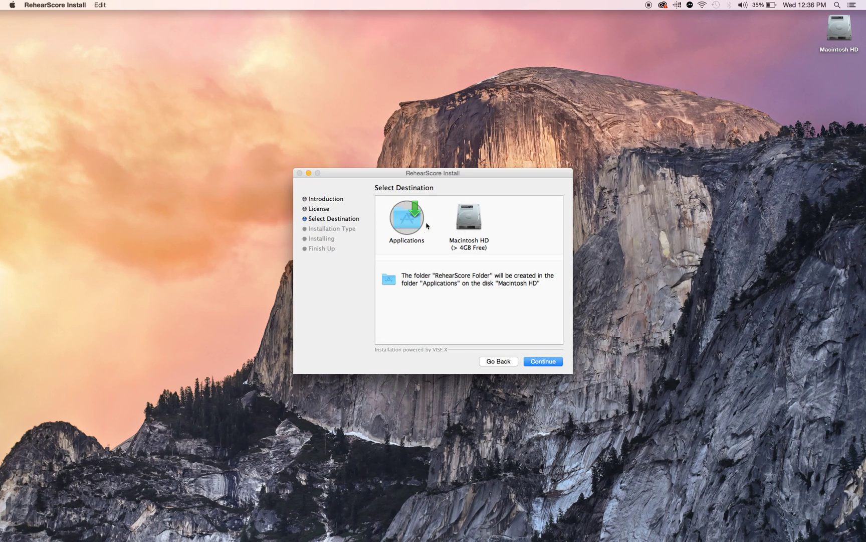
mouse_move(552, 380)
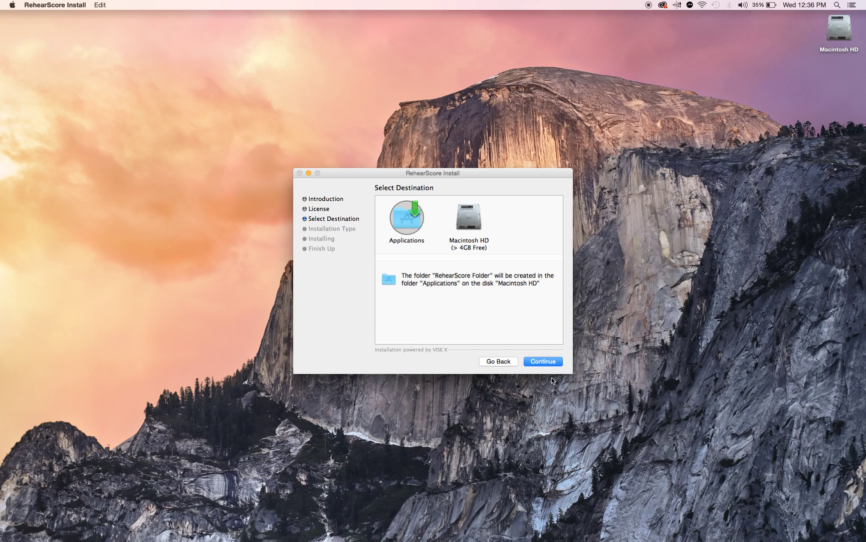
left_click(542, 361)
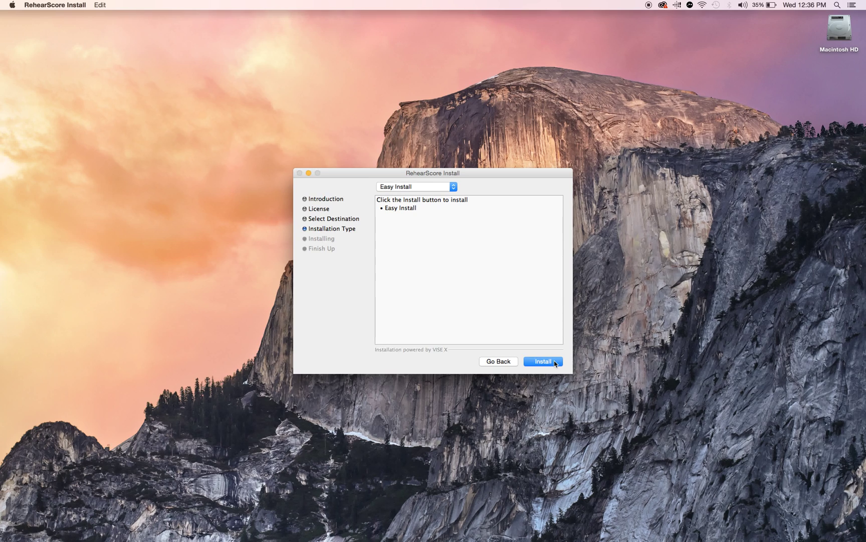
left_click(543, 361)
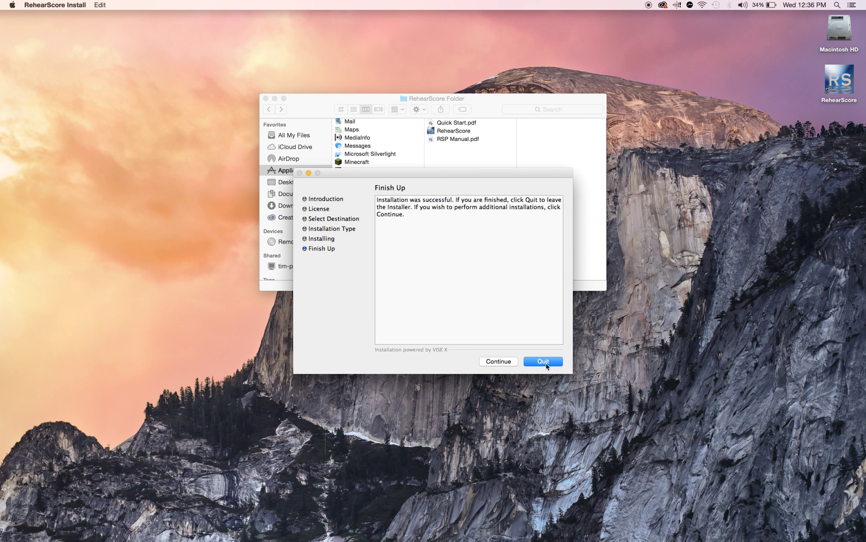
left_click(542, 361)
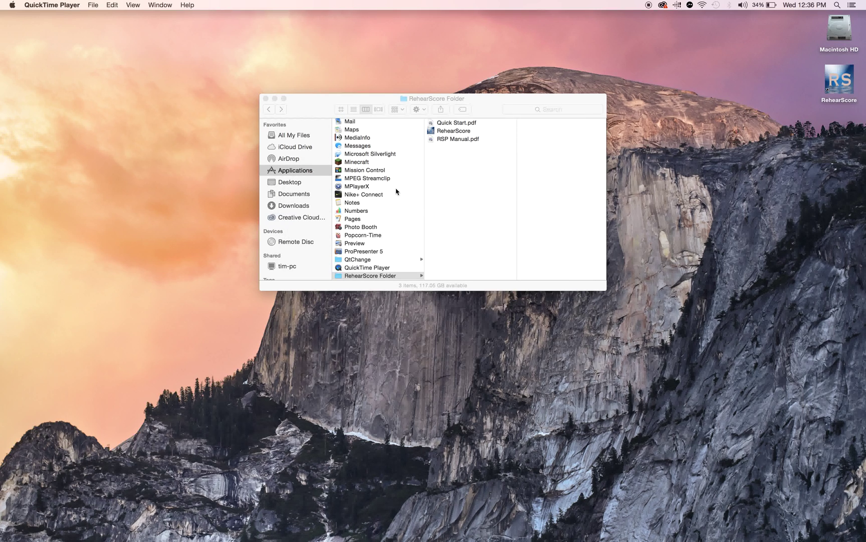
mouse_move(303, 175)
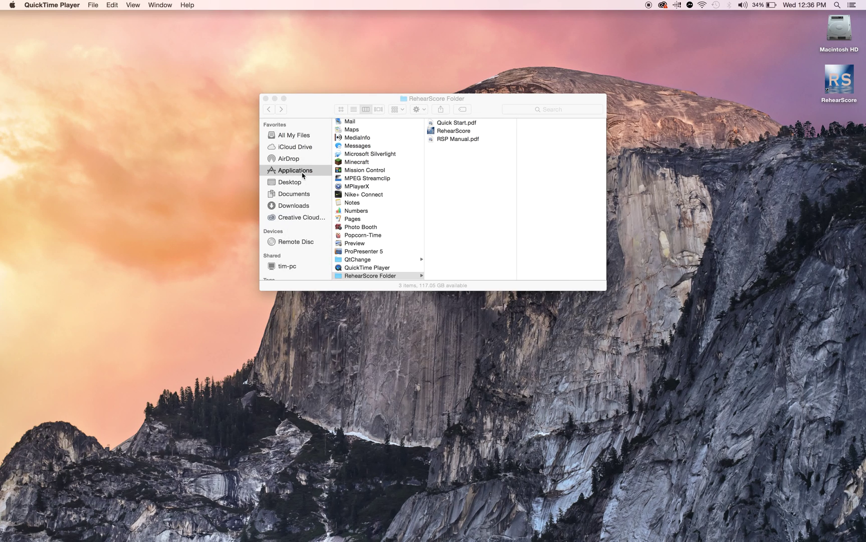
mouse_move(374, 282)
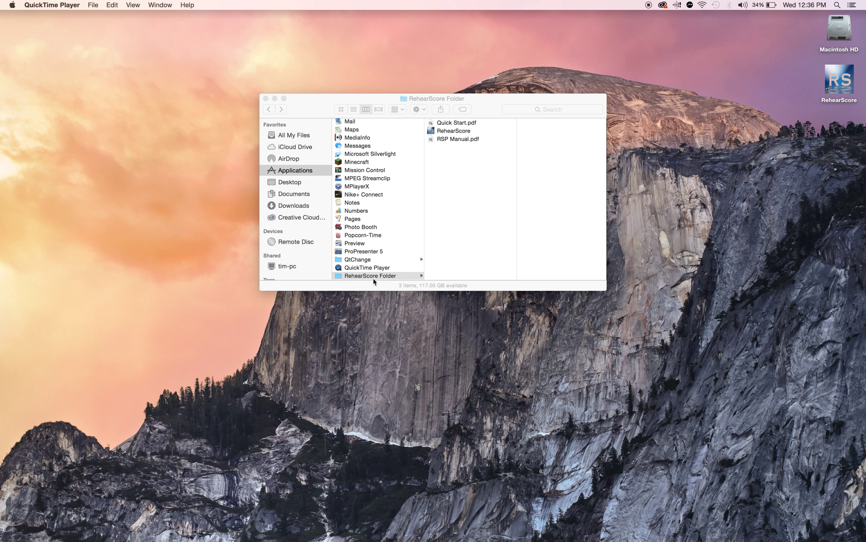
mouse_move(459, 139)
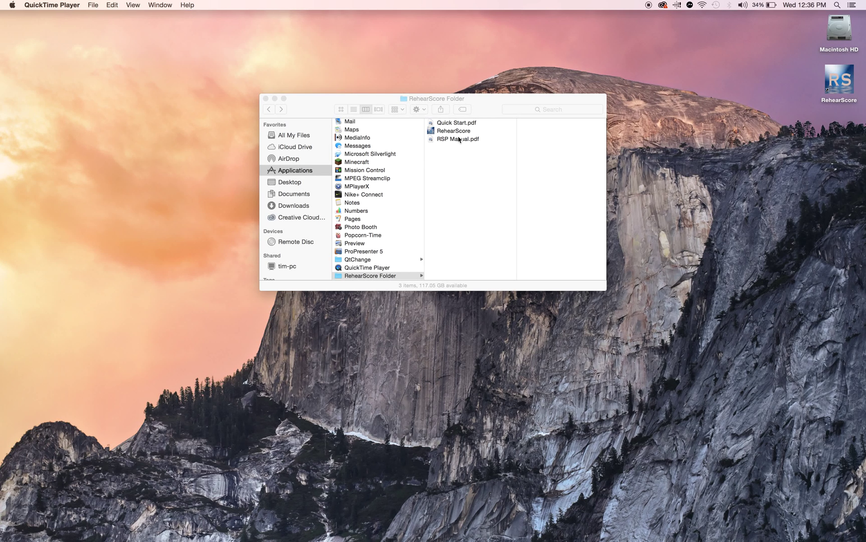
mouse_move(486, 135)
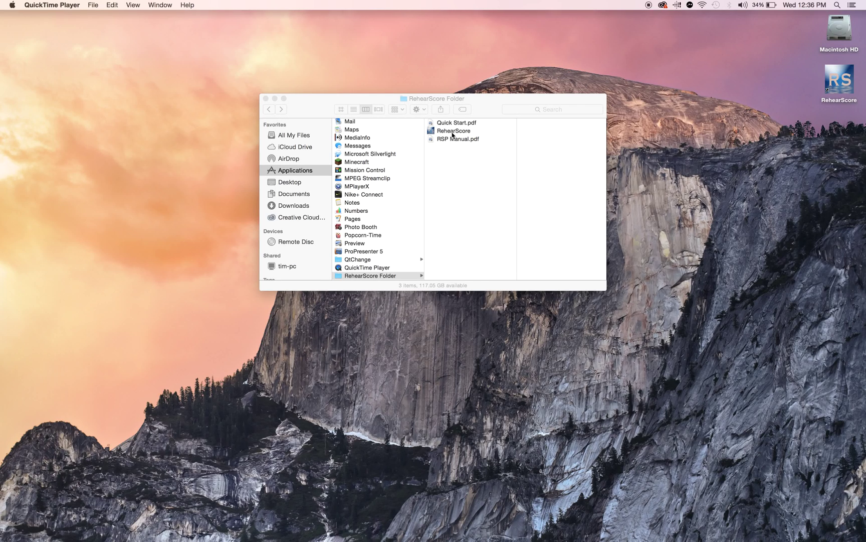
mouse_move(433, 531)
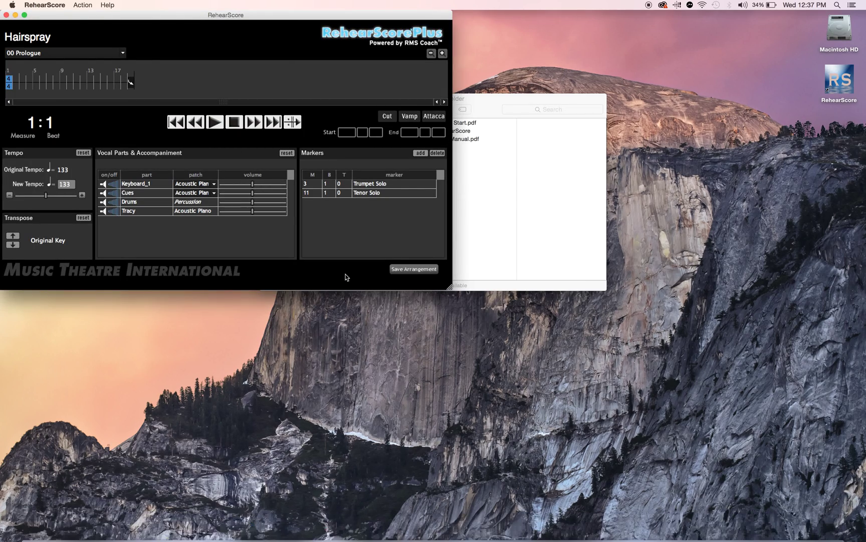
mouse_move(480, 110)
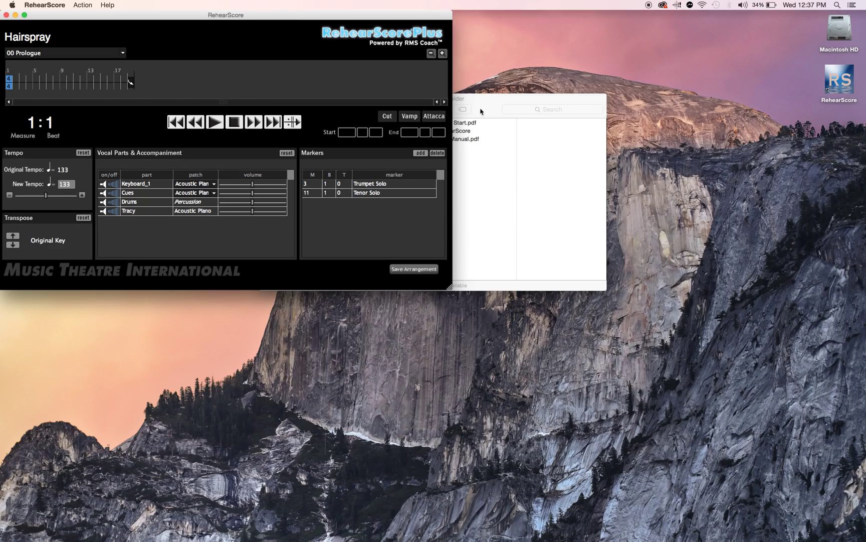
mouse_move(485, 108)
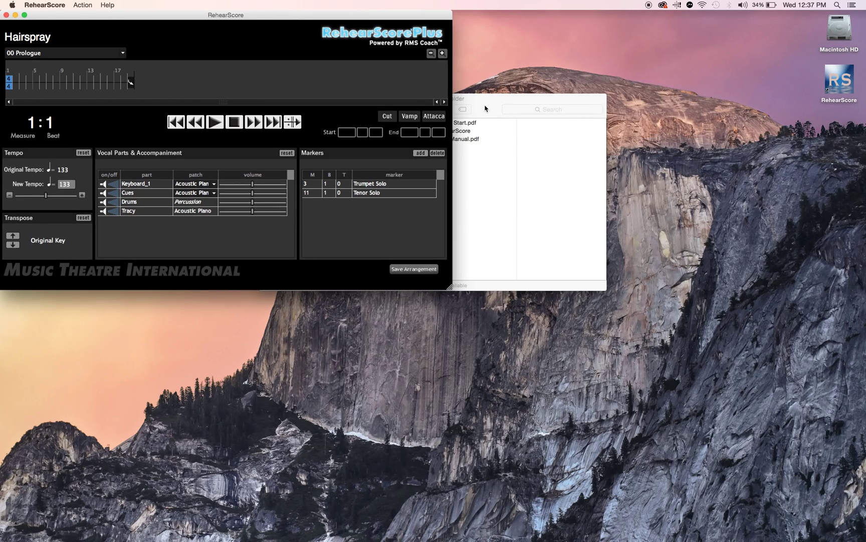